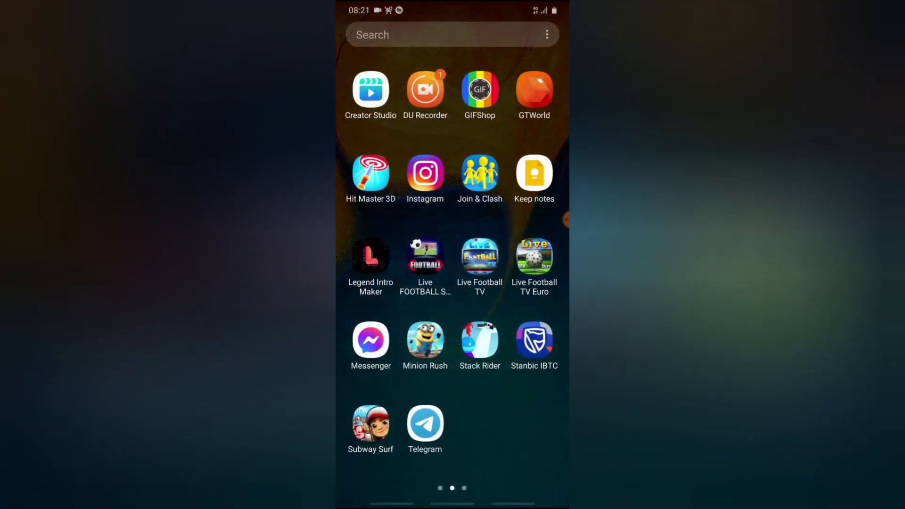
Step: Launch Telegram and land on the Ts Tech group chat with PollBot's poll conversation
click(425, 423)
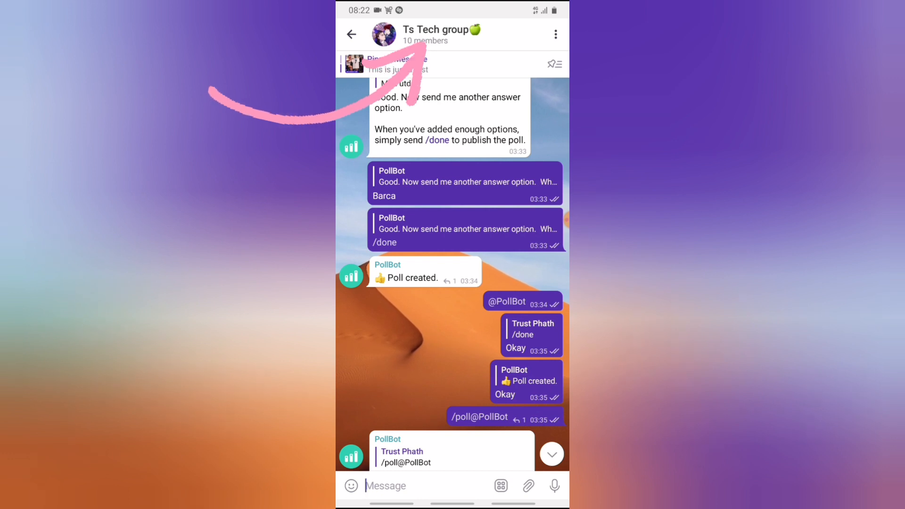
Step: Reach Delete and Leave Group in Ts Tech group's edit settings, tick 'Delete for all members', then cancel
click(425, 35)
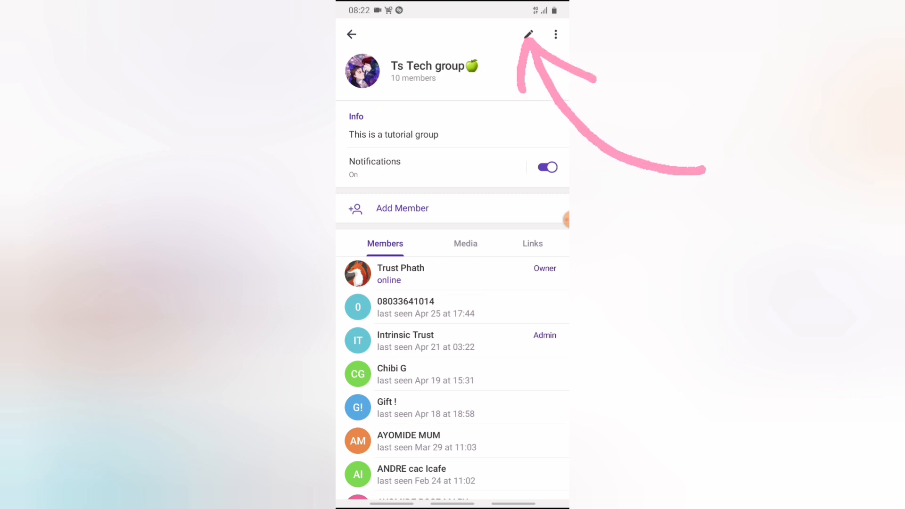
click(527, 34)
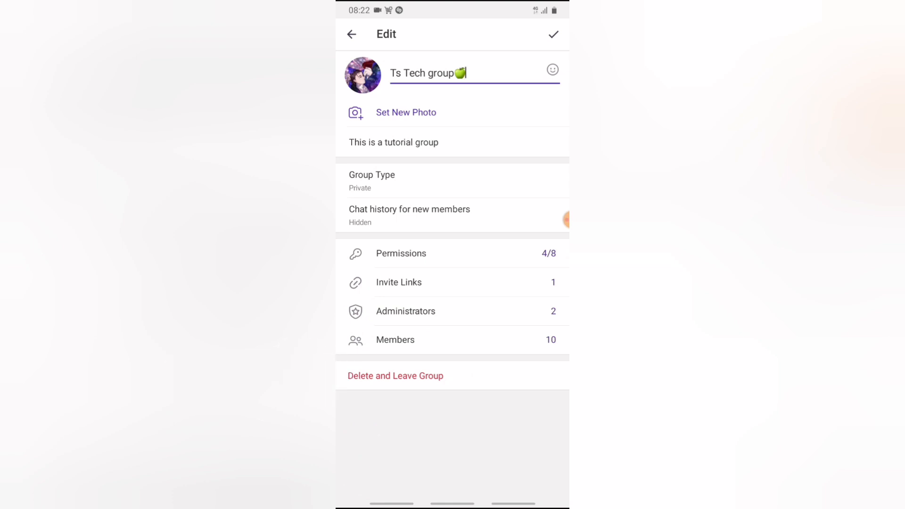
click(395, 376)
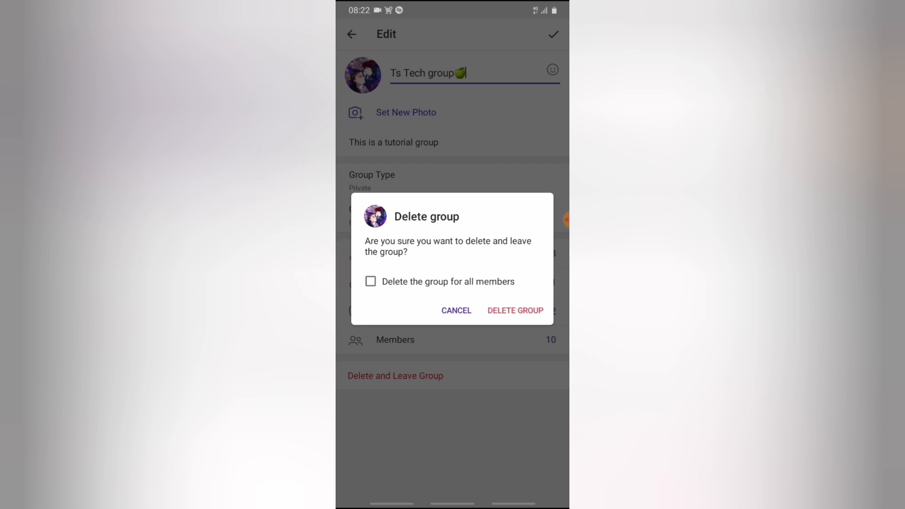
click(371, 282)
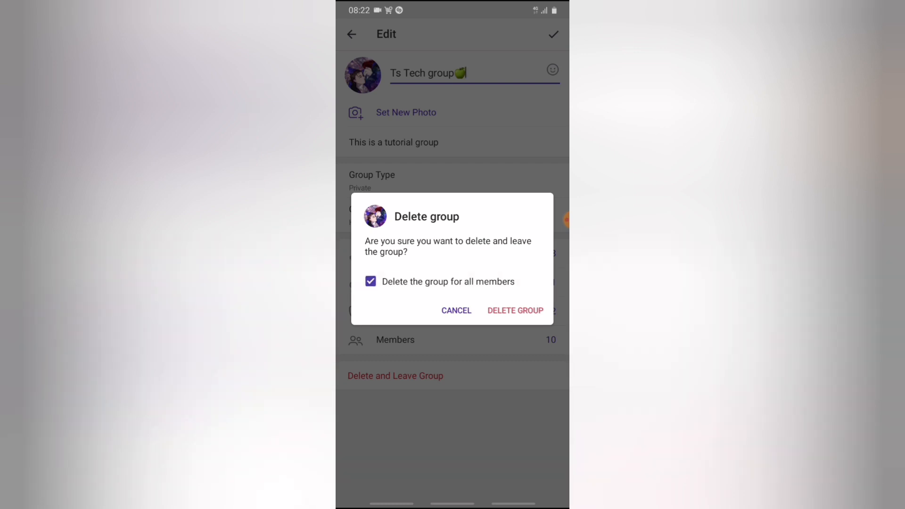
click(456, 310)
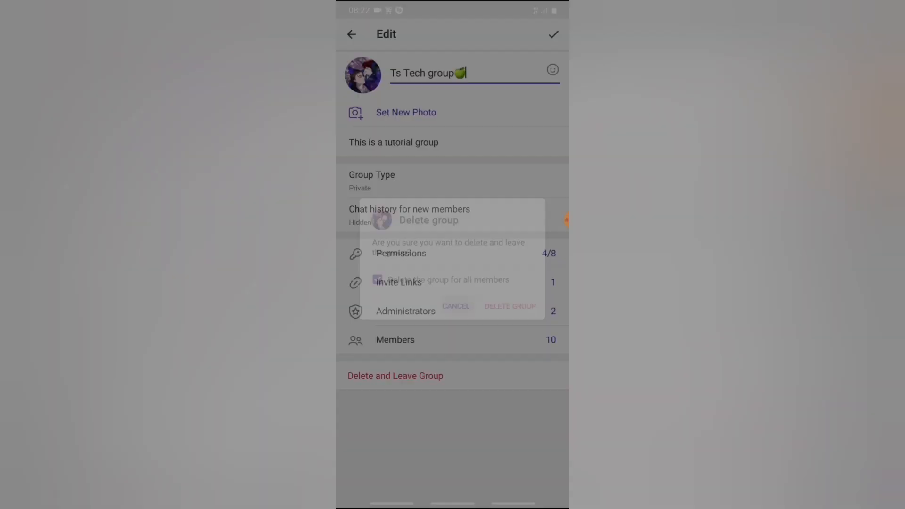
Step: Return from the edit settings to the chat list and switch to the second account
click(455, 306)
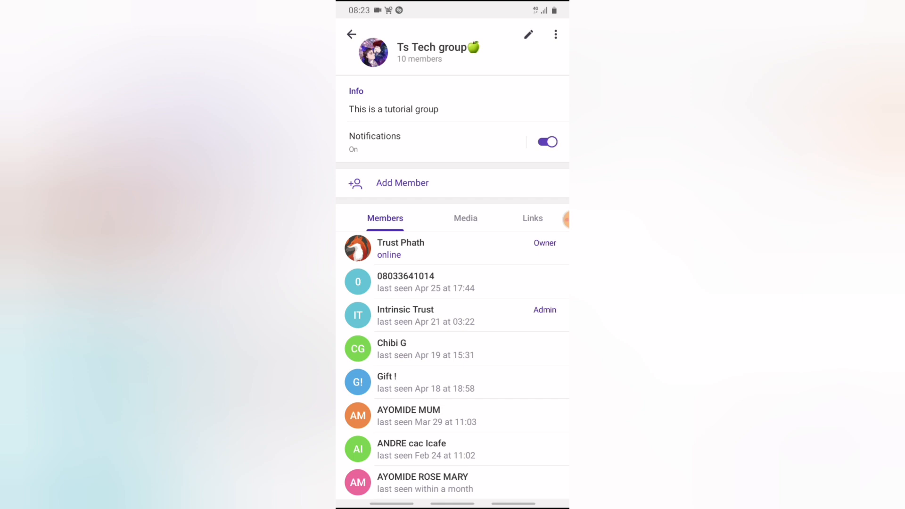
click(352, 34)
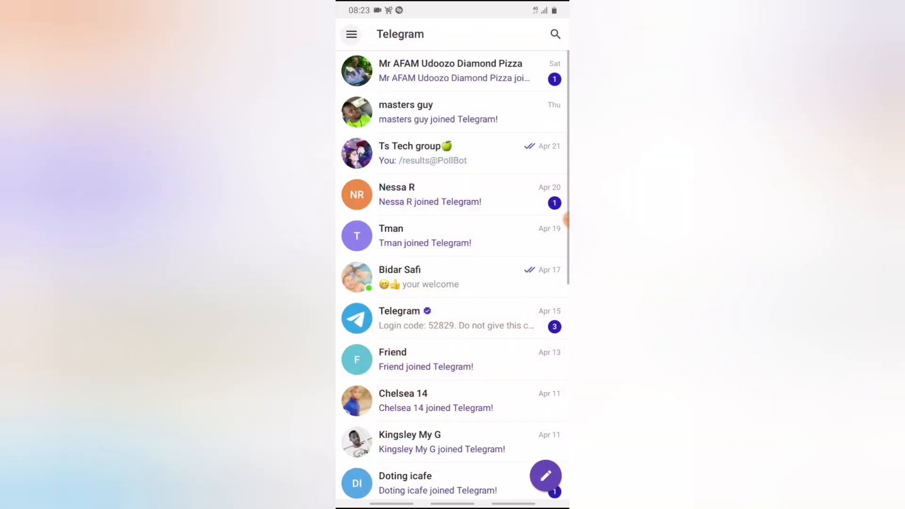
click(350, 34)
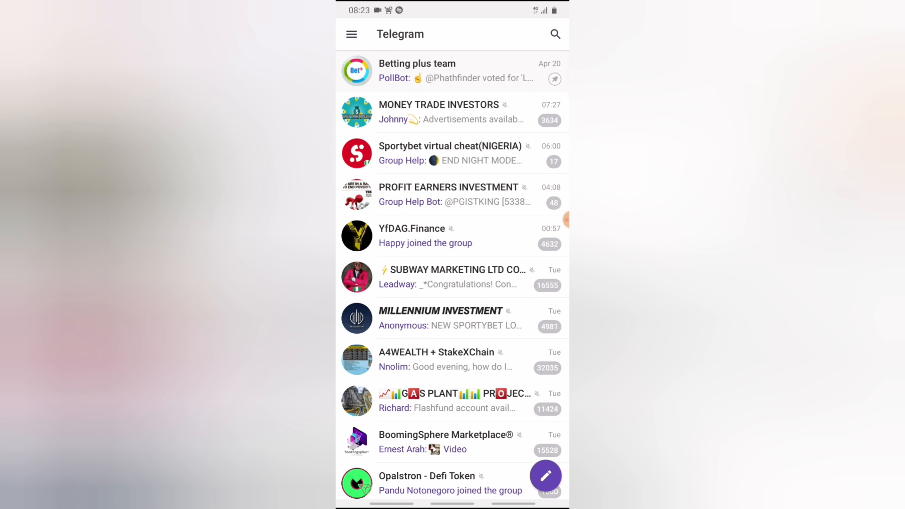
Step: Search 'ts', confirm Ts Tech group still appears and opens, then switch back to the first account
click(553, 34)
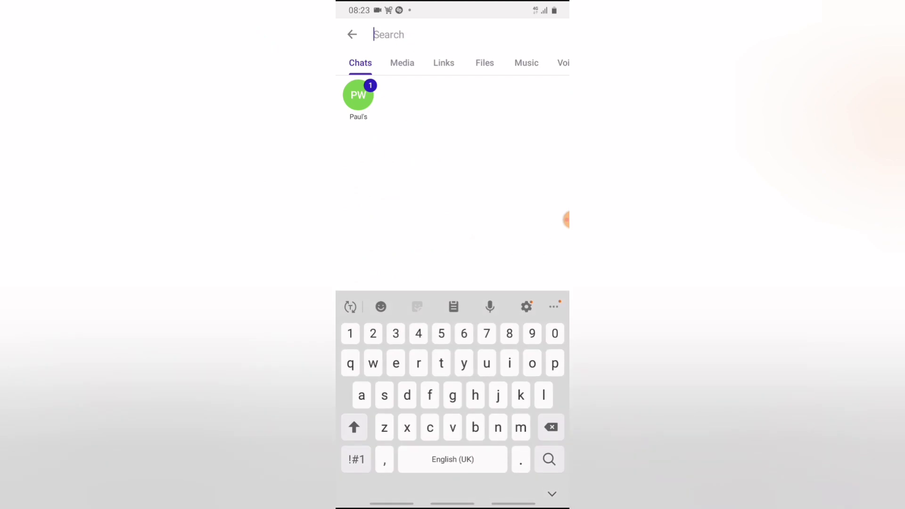
text(ts)
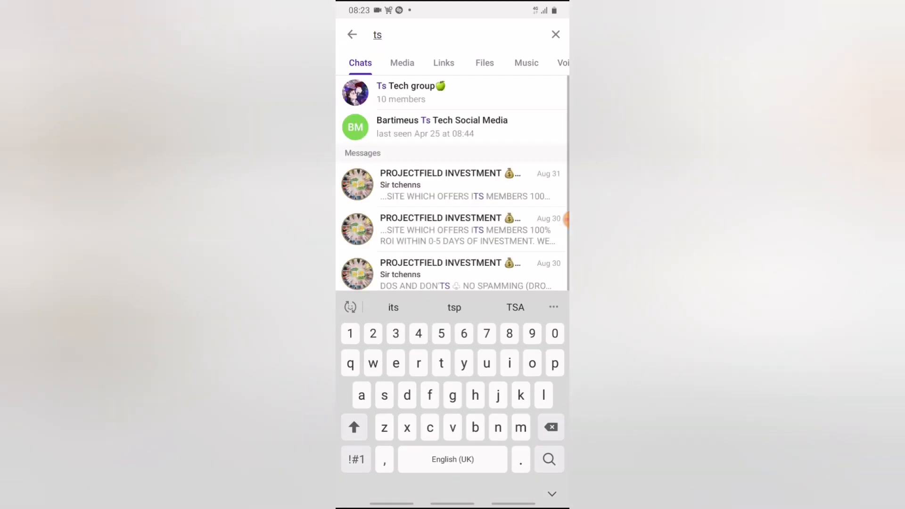
click(410, 92)
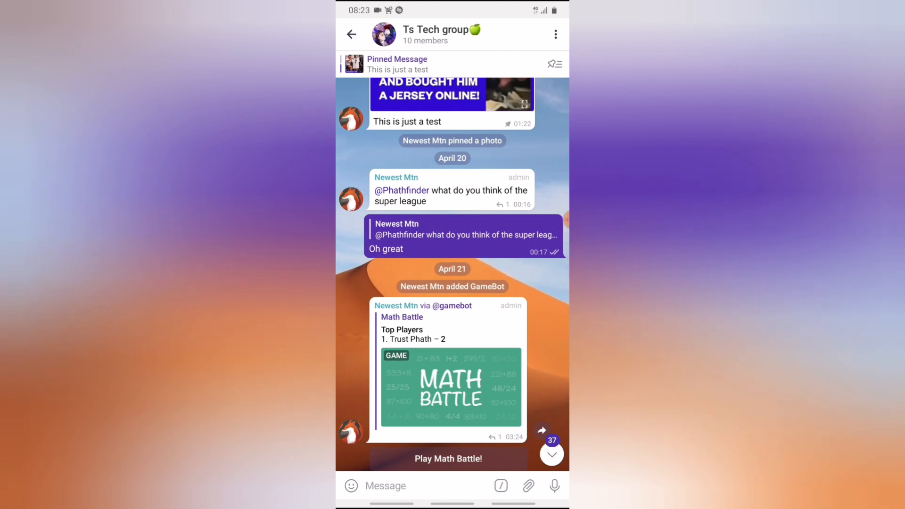
click(352, 34)
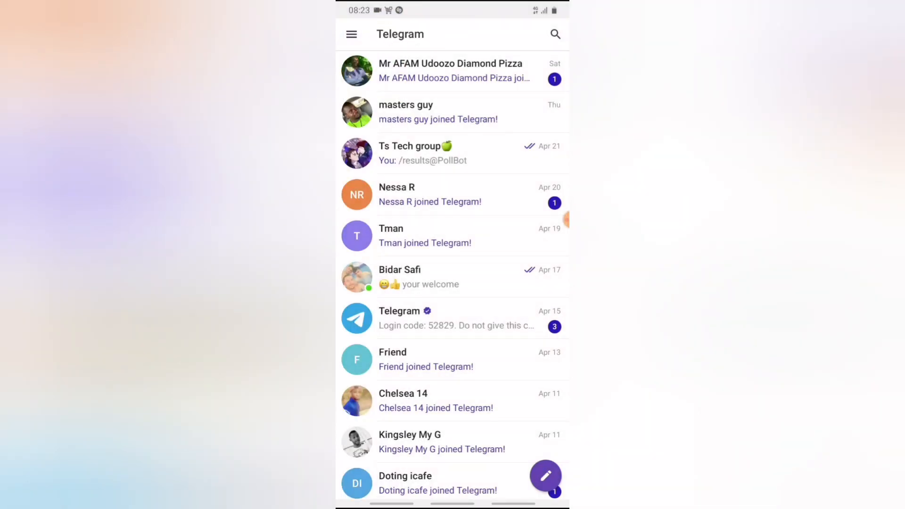
Step: Reach the Ts Tech group's edit settings from its chat header
click(415, 152)
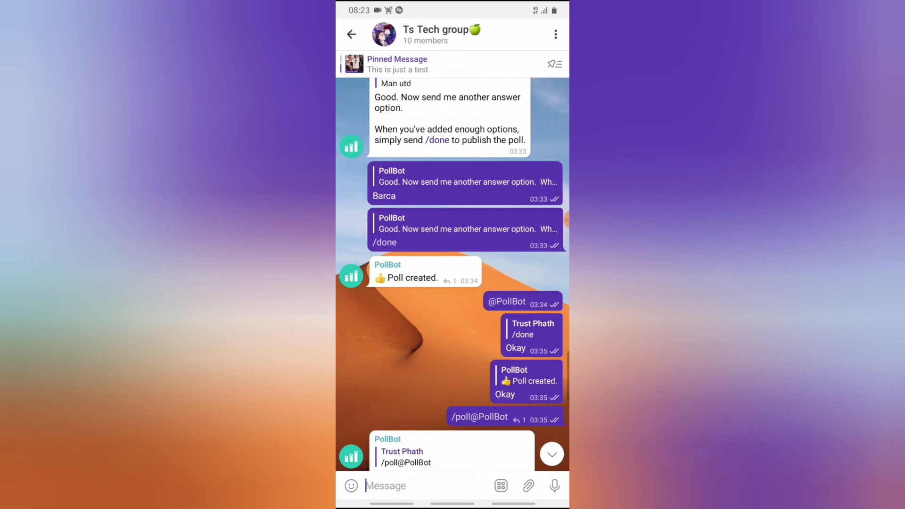
click(442, 34)
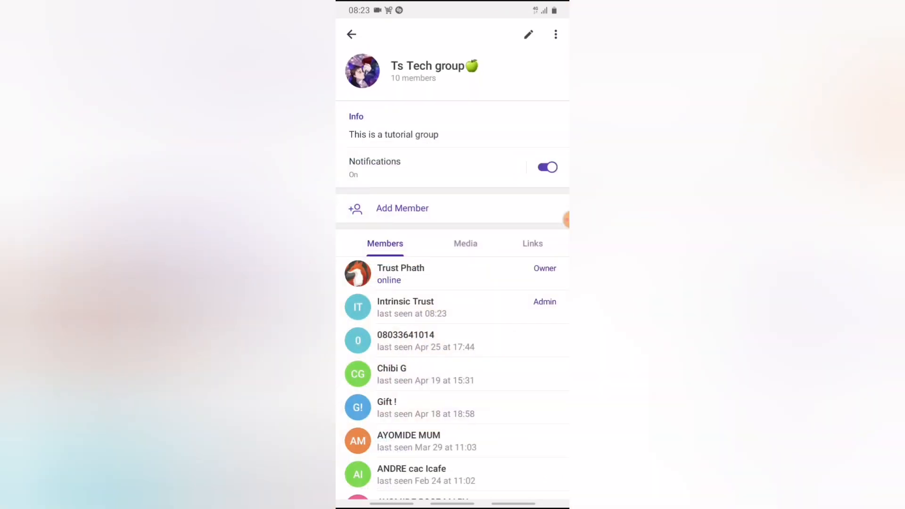
click(528, 35)
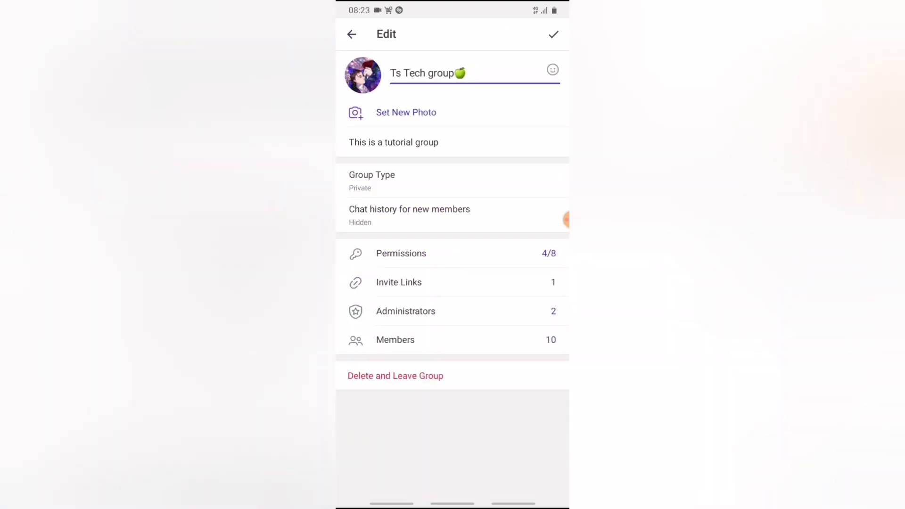
Step: Delete and leave the group with 'Delete the group for all members' ticked, confirming DELETE GROUP
click(395, 376)
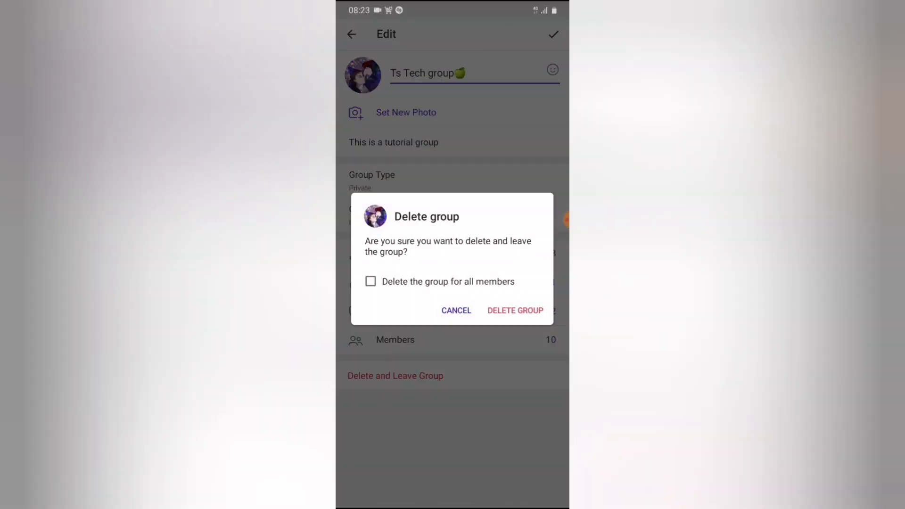
click(370, 282)
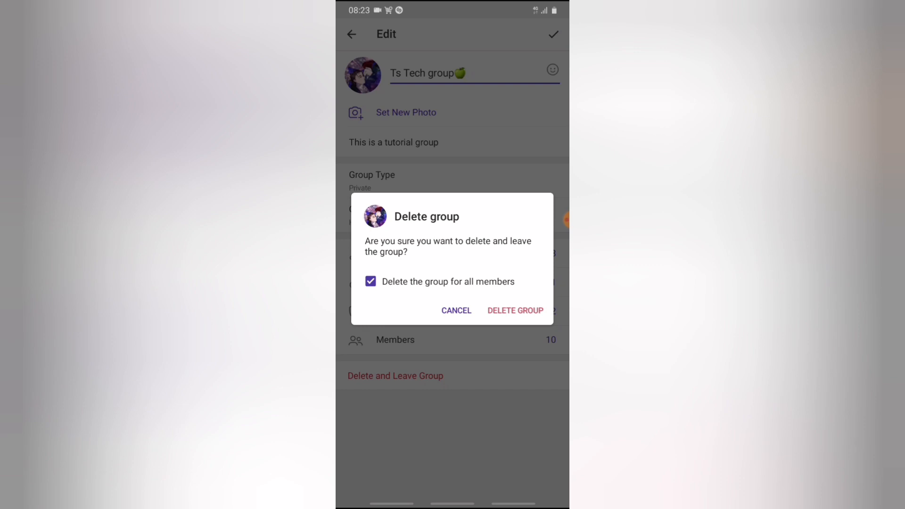
click(515, 310)
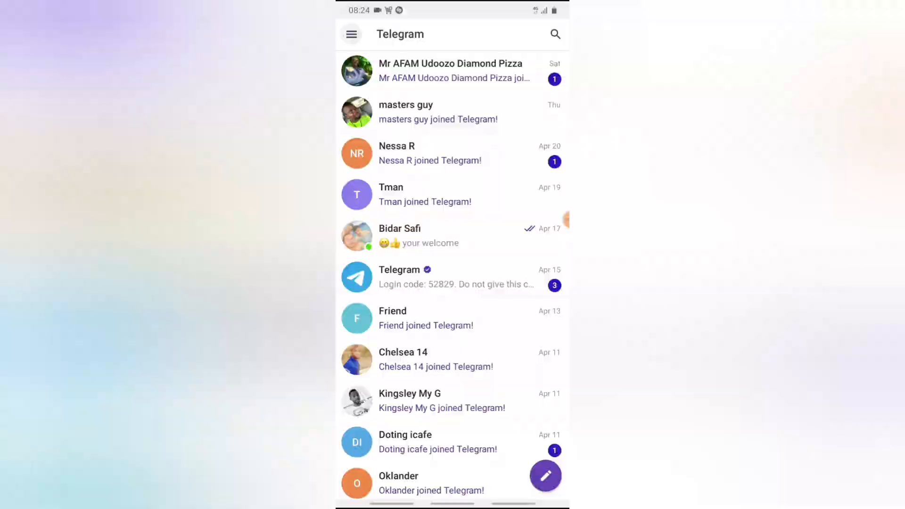
Step: Search 'ts tech' to find no Ts Tech group, then head to the account list to switch accounts
click(350, 34)
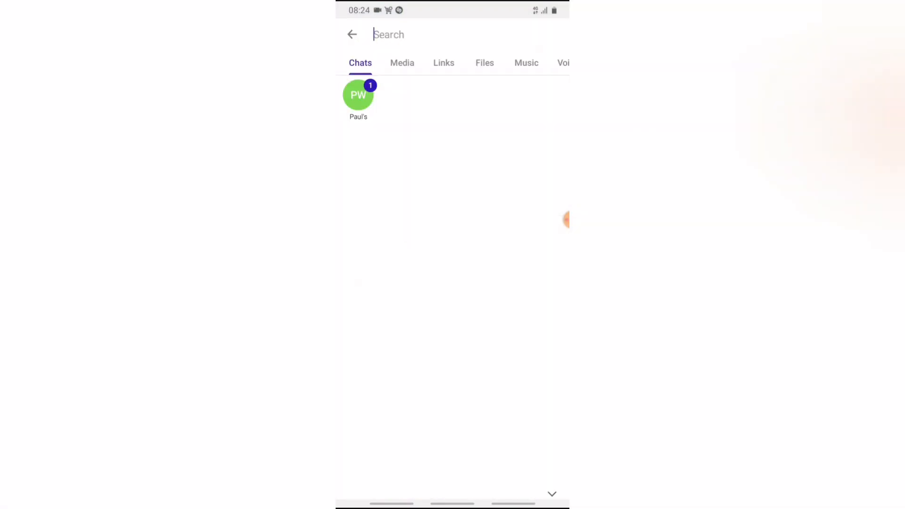
text(ts tec)
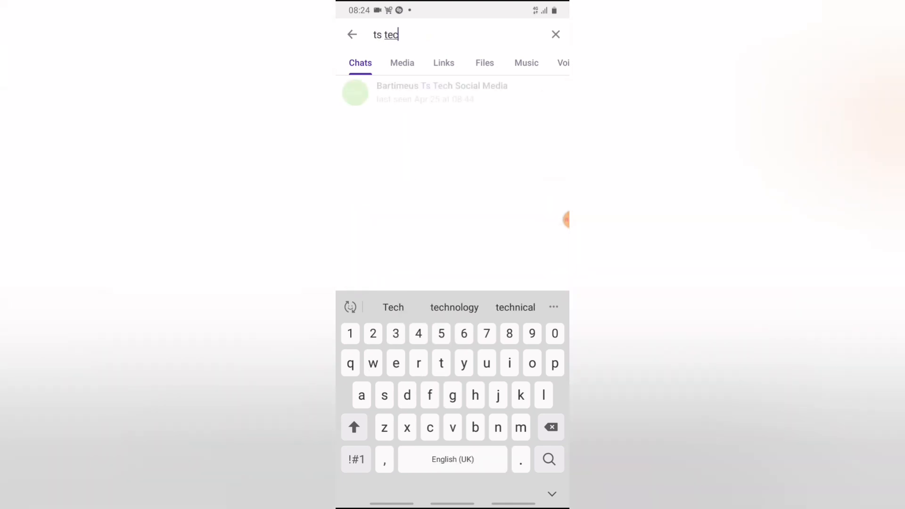
text(h)
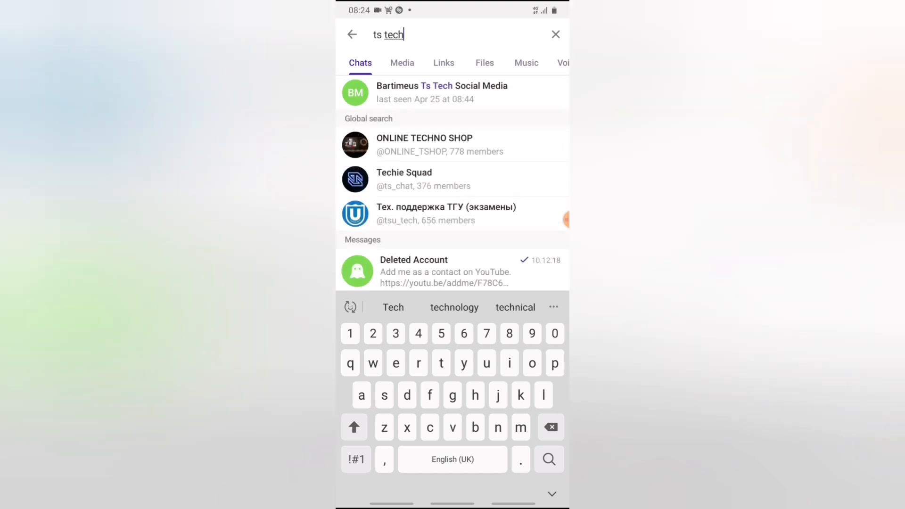
click(351, 35)
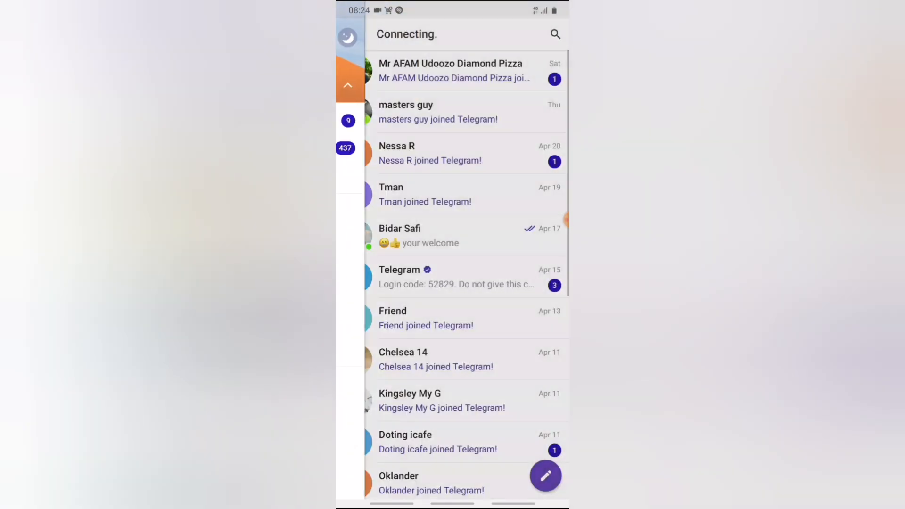